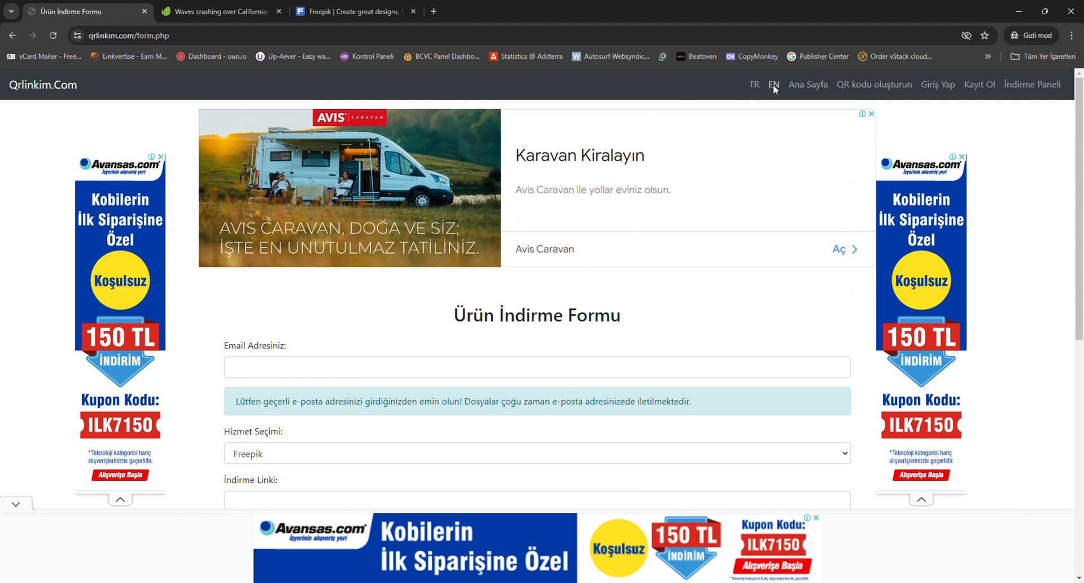
- Load the English Product Download Form via EN and move to its email field
{"action": "left_click", "coordinate": [774, 85]}
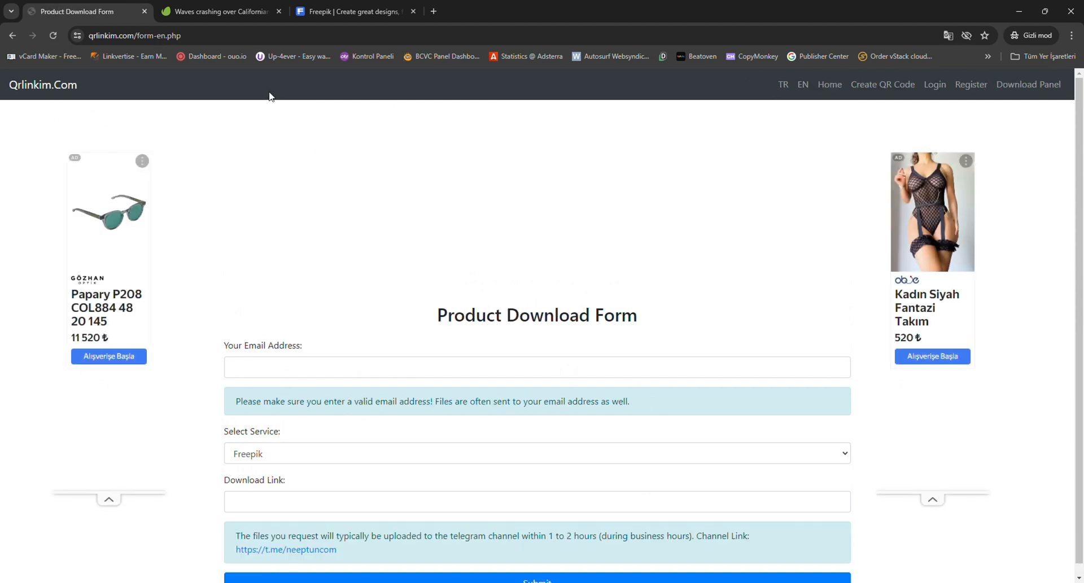
{"action": "scroll", "scroll_direction": "down", "scroll_amount": 3}
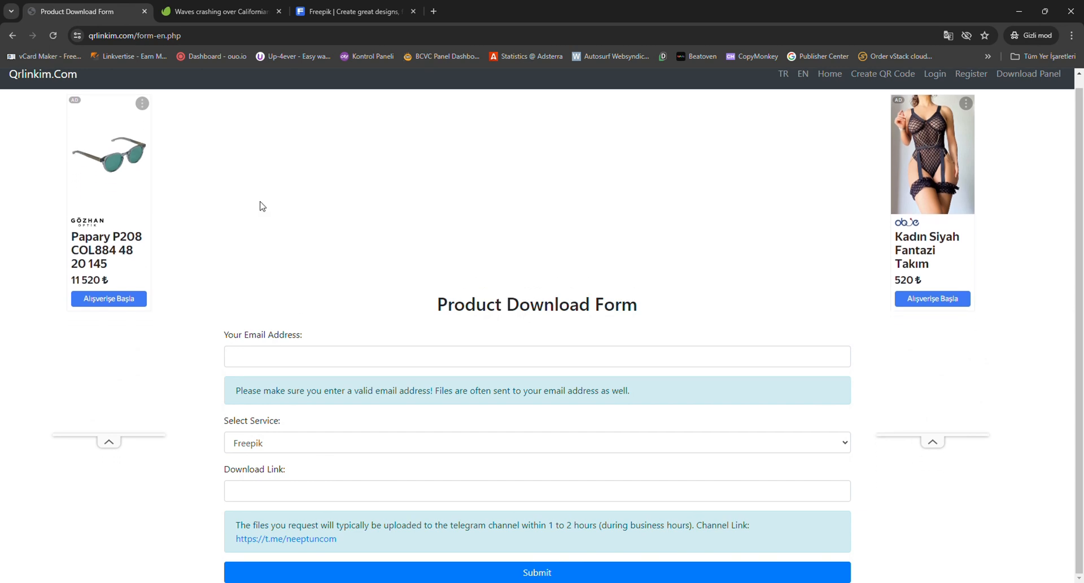
{"action": "left_click", "coordinate": [538, 356]}
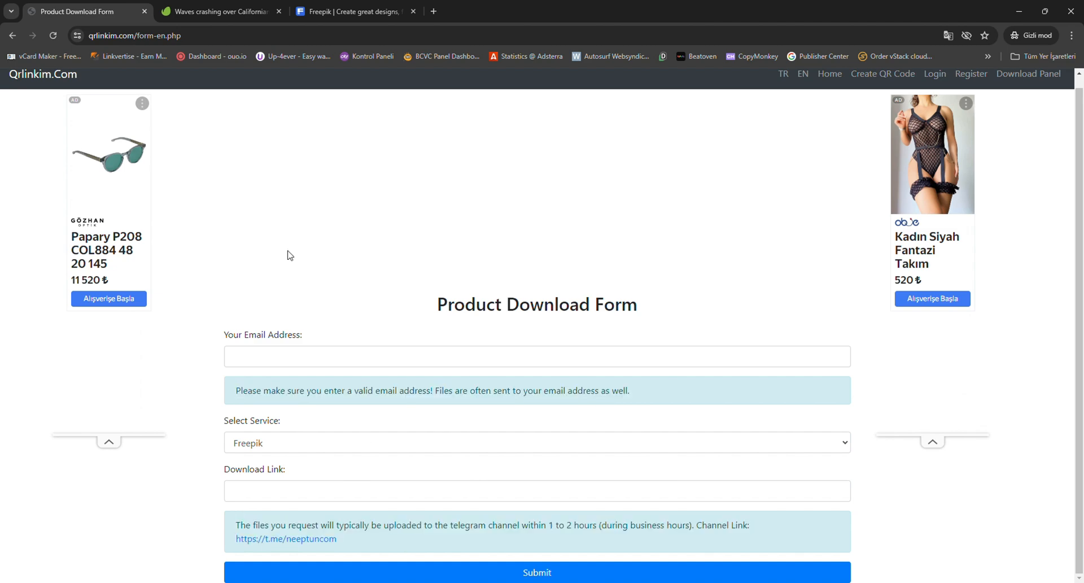
- Search Freepik for 'business card' limited to Vectors
{"action": "left_click", "coordinate": [220, 11]}
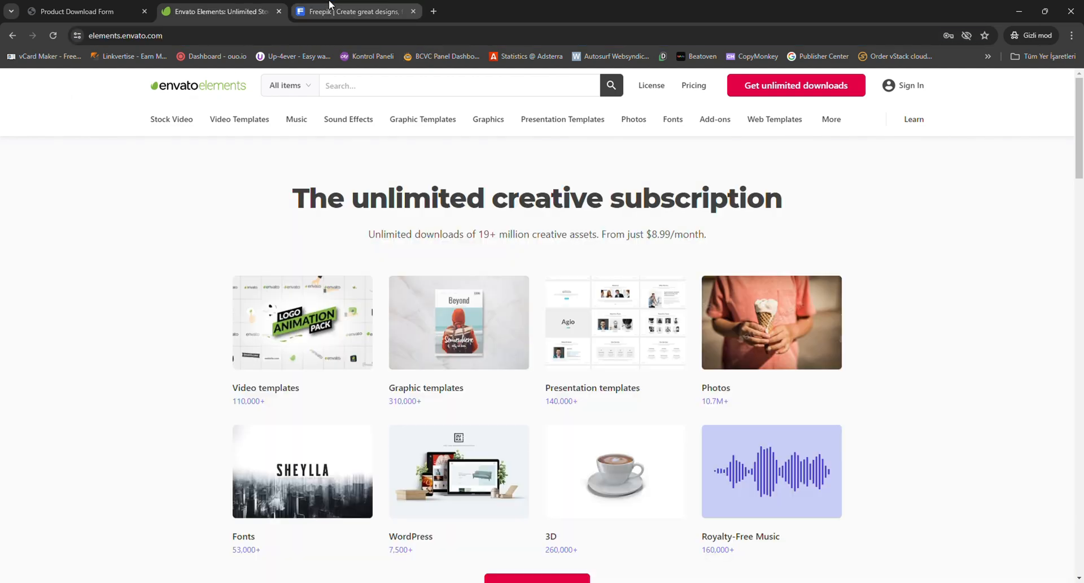
{"action": "left_click", "coordinate": [352, 11]}
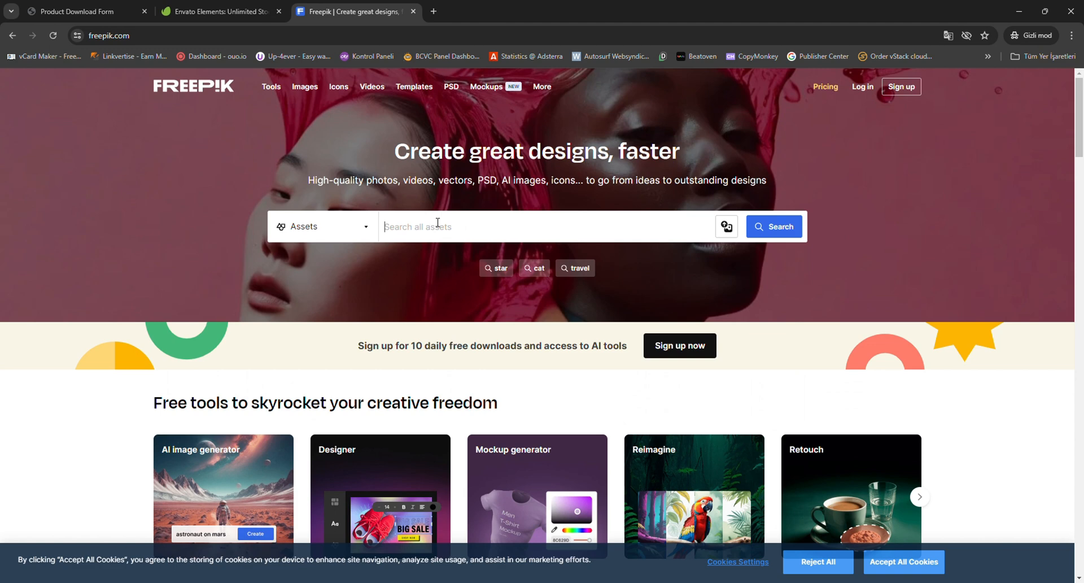
{"action": "type", "text": "business card"}
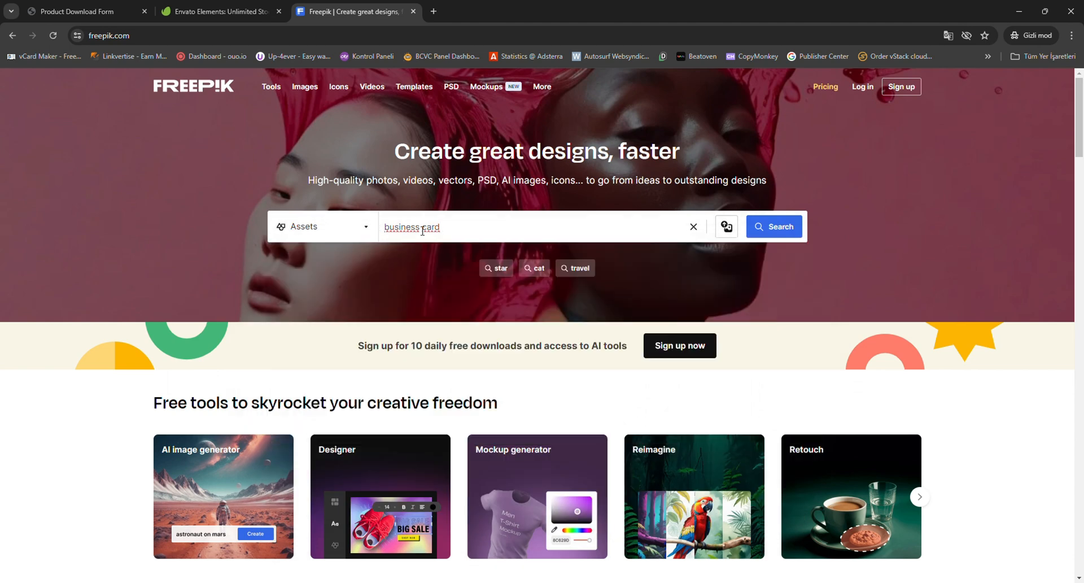
{"action": "left_click", "coordinate": [774, 226]}
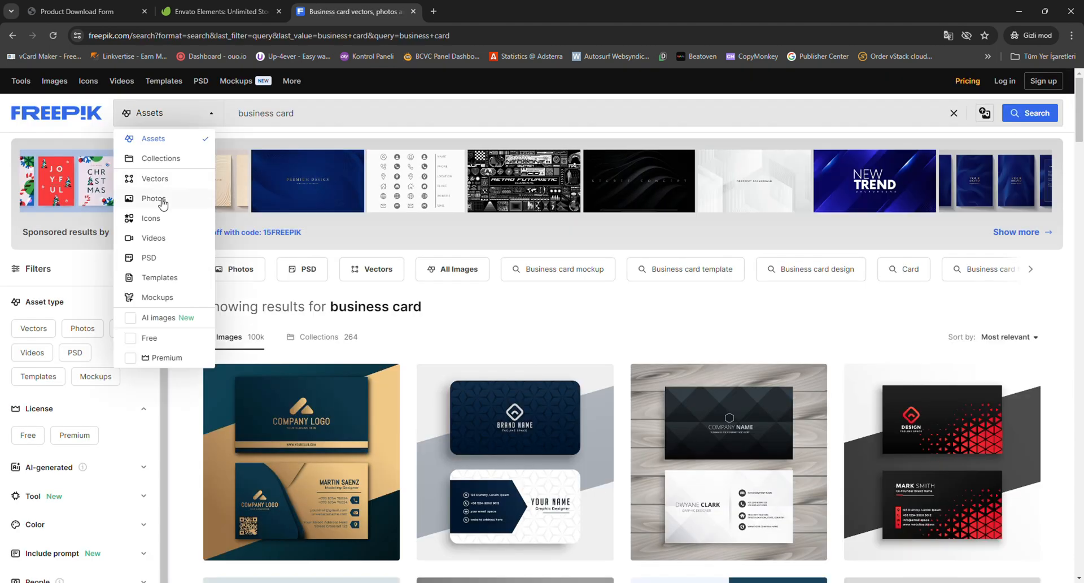
{"action": "left_click", "coordinate": [155, 179]}
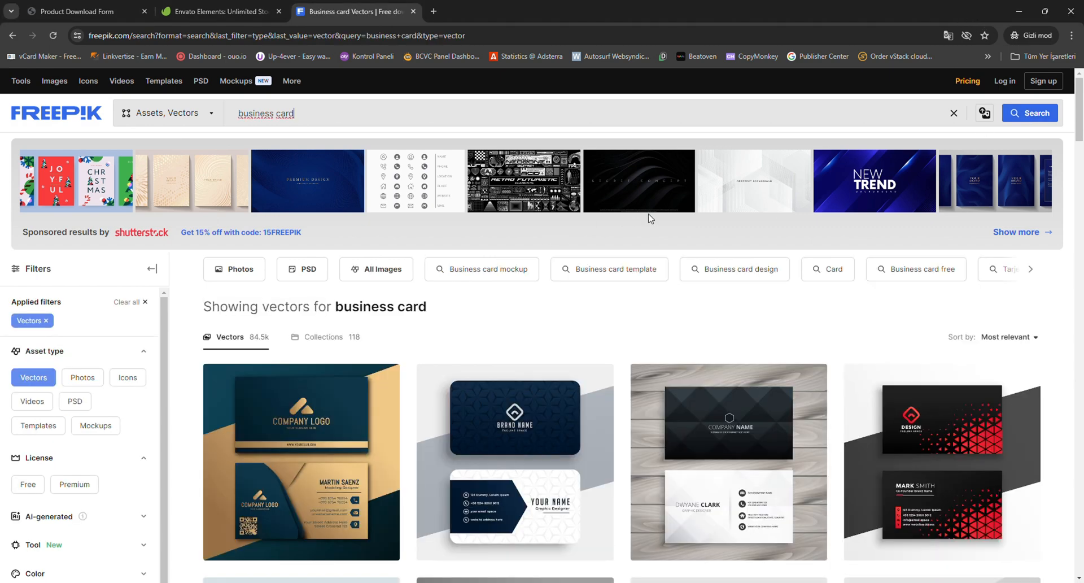
- Browse the vector results and return to the Qrlinkim form tab
{"action": "scroll", "scroll_direction": "down", "scroll_amount": 3}
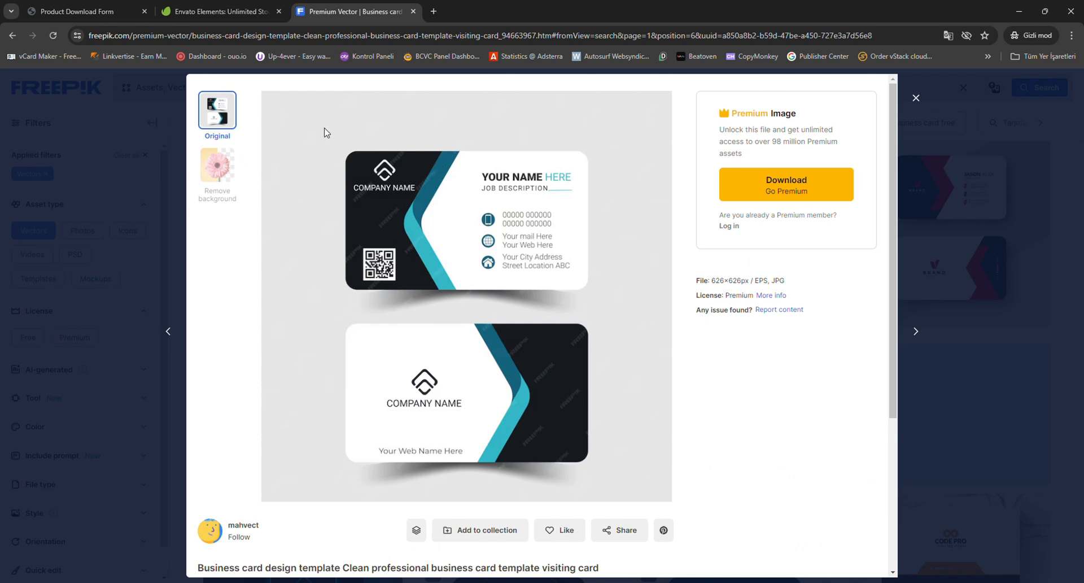
{"action": "left_click", "coordinate": [485, 35]}
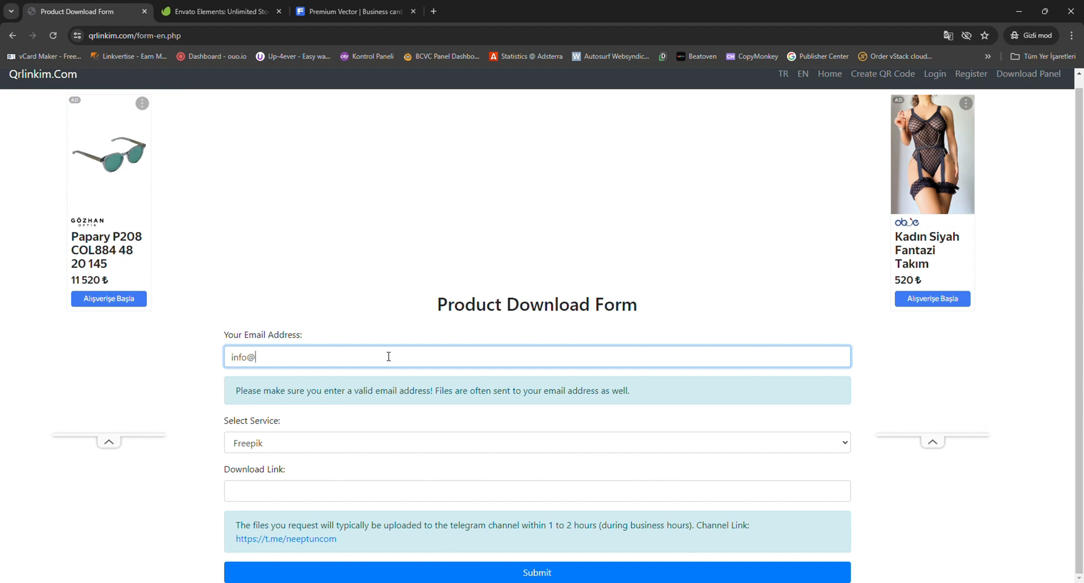
- Enter the neeptun.co email, submit, choose Envato Elements as service and open its site
{"action": "type", "text": "neeptun.co"}
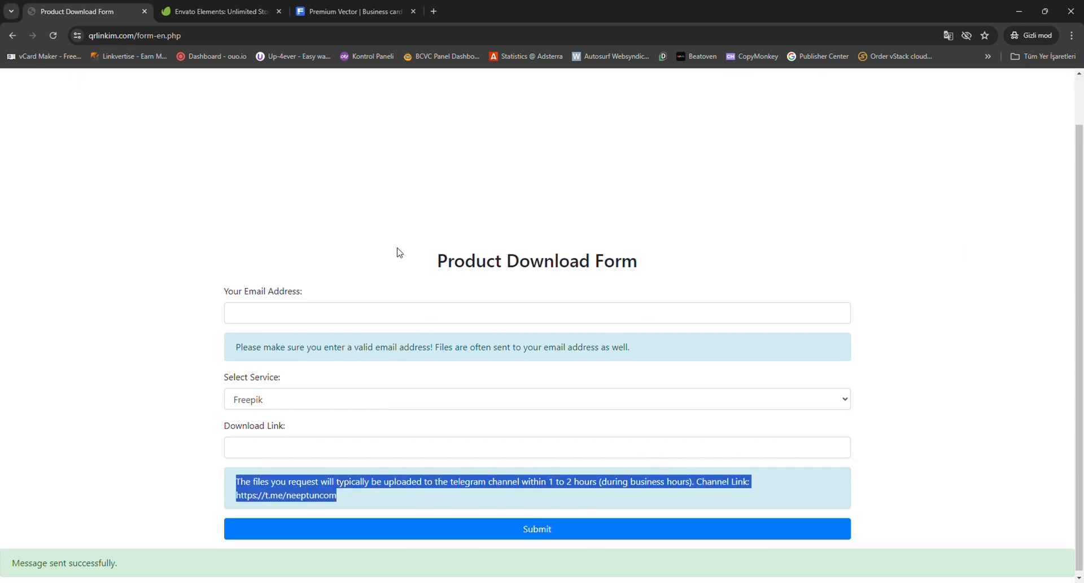
{"action": "left_click", "coordinate": [537, 397]}
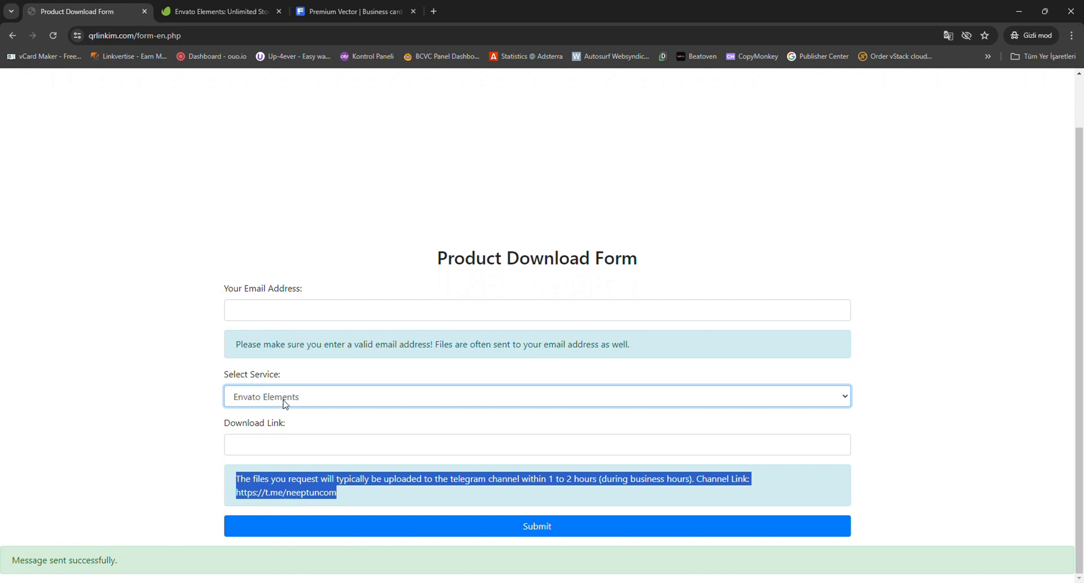
{"action": "left_click", "coordinate": [217, 11]}
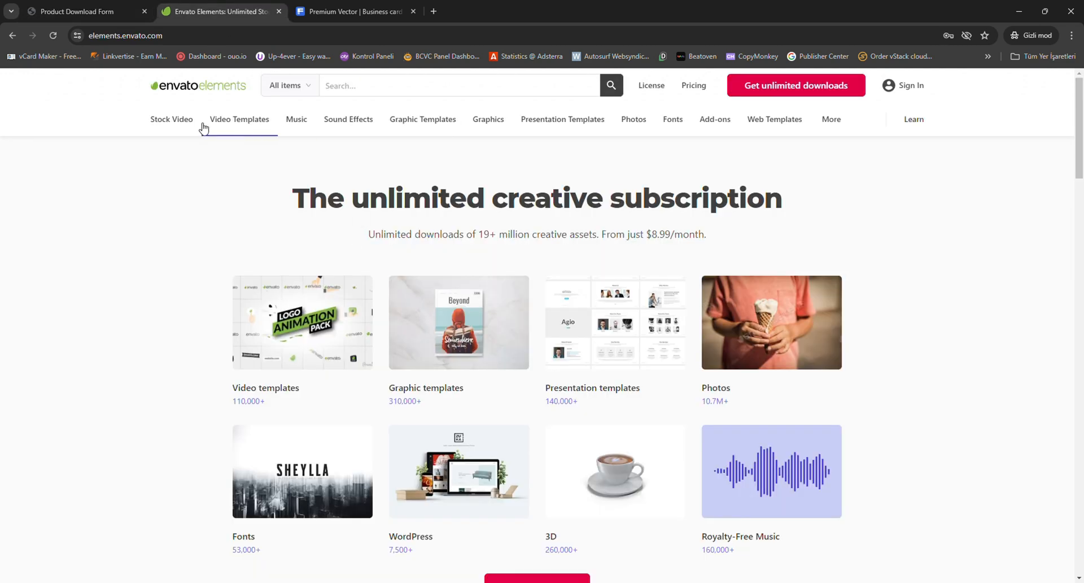